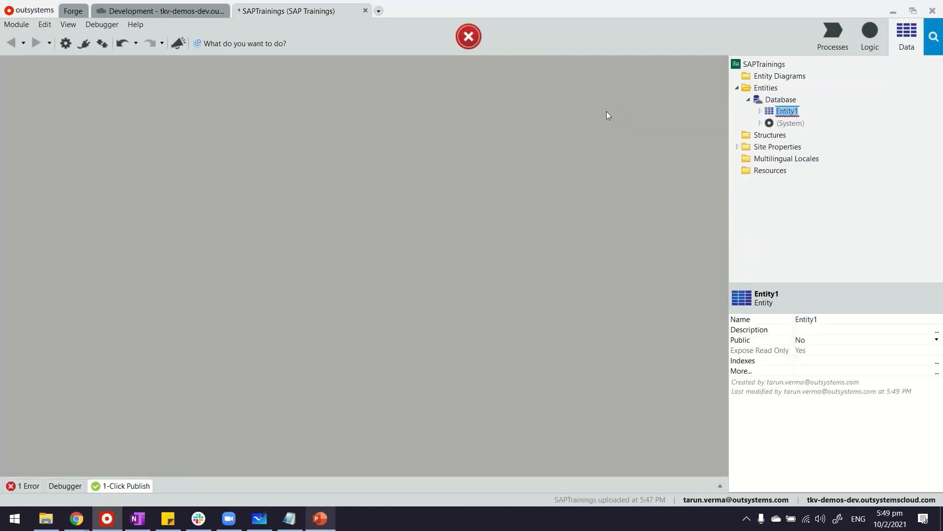
# - Rename Entity1 to Courses and add a new text attribute for the course name
pyautogui.write('Courses')
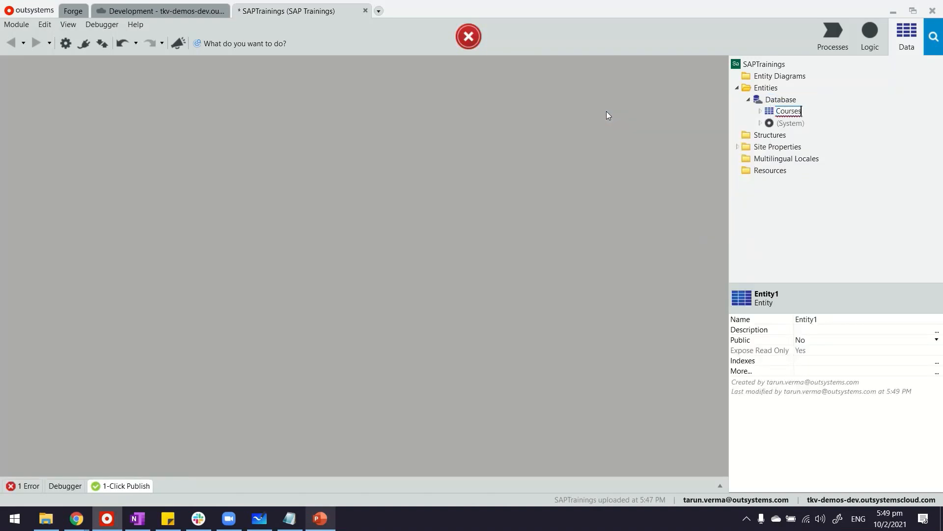
pyautogui.rightClick(789, 110)
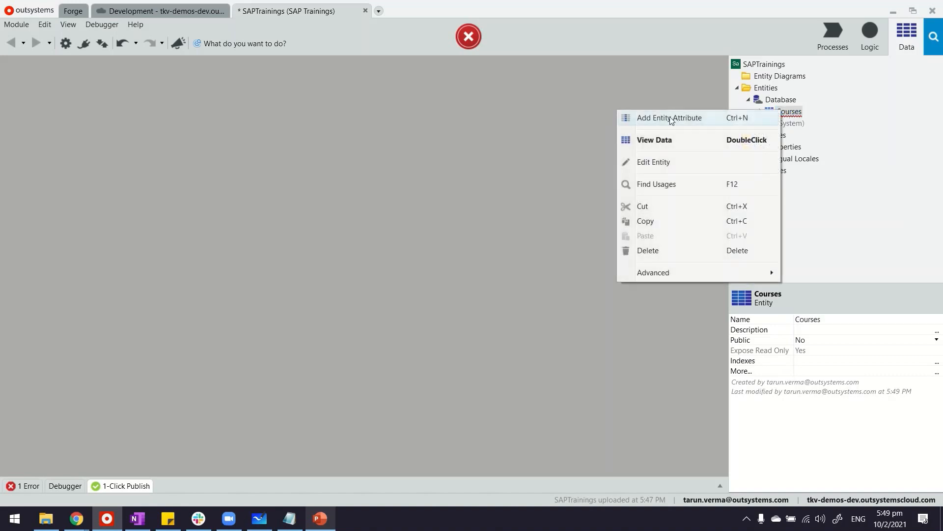
pyautogui.click(671, 118)
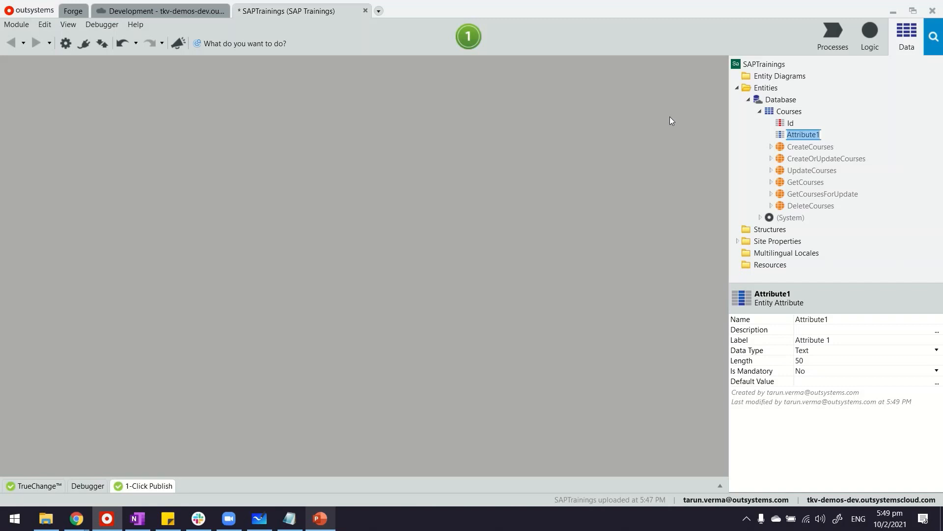
pyautogui.write('Co')
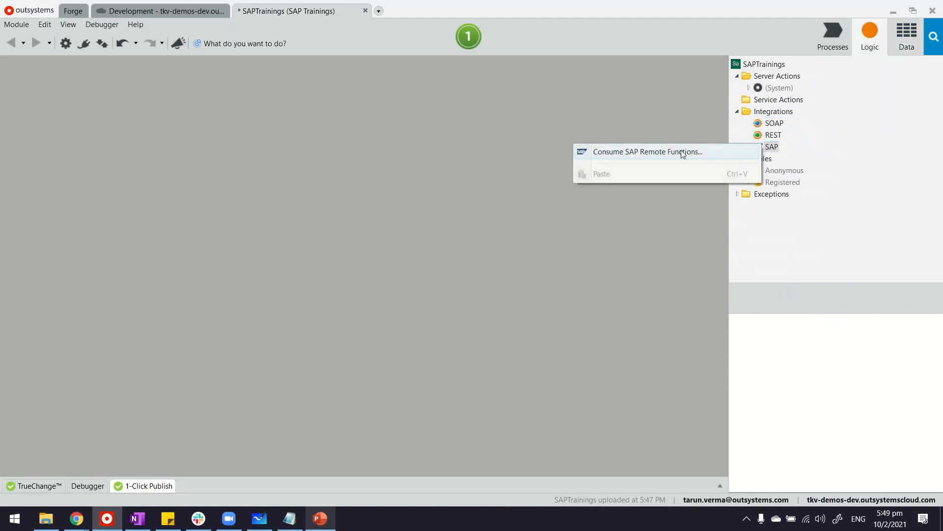
# - Start consuming SAP remote functions, enter the password and test the connection successfully
pyautogui.click(658, 151)
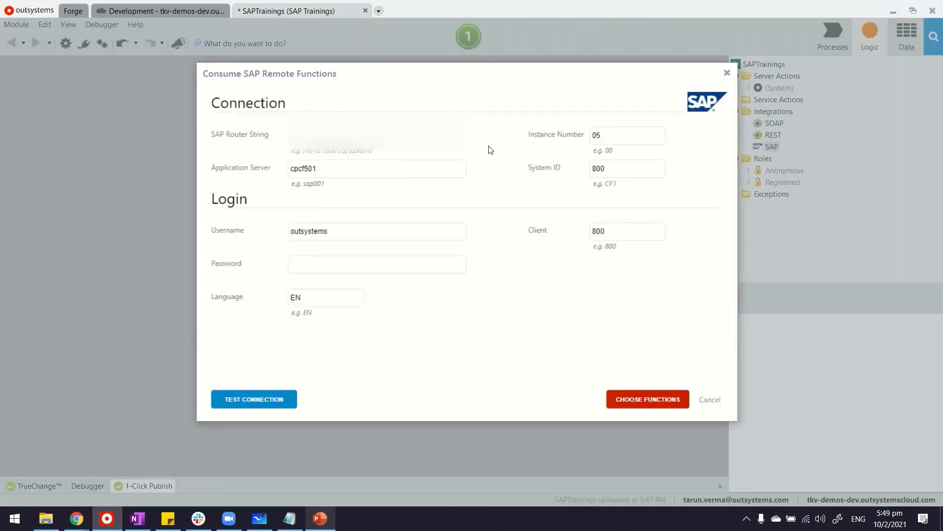
pyautogui.write('••')
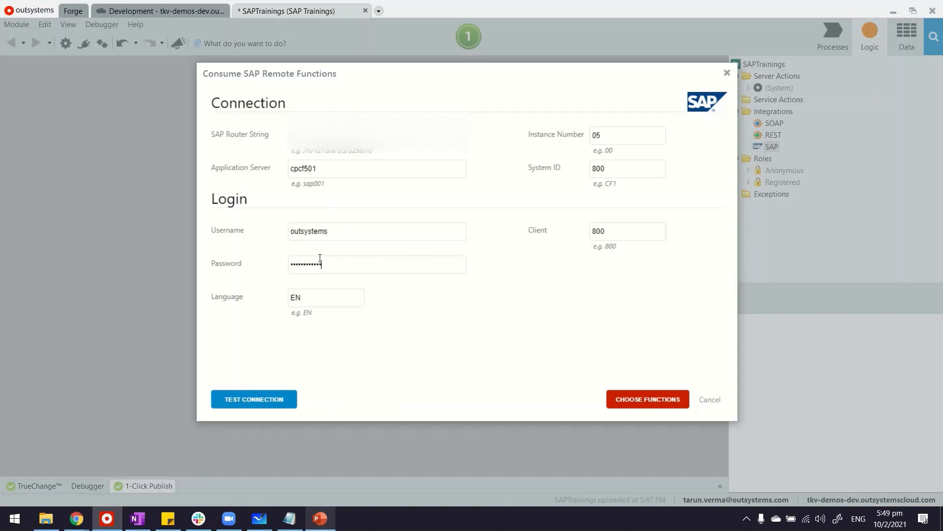
pyautogui.click(253, 399)
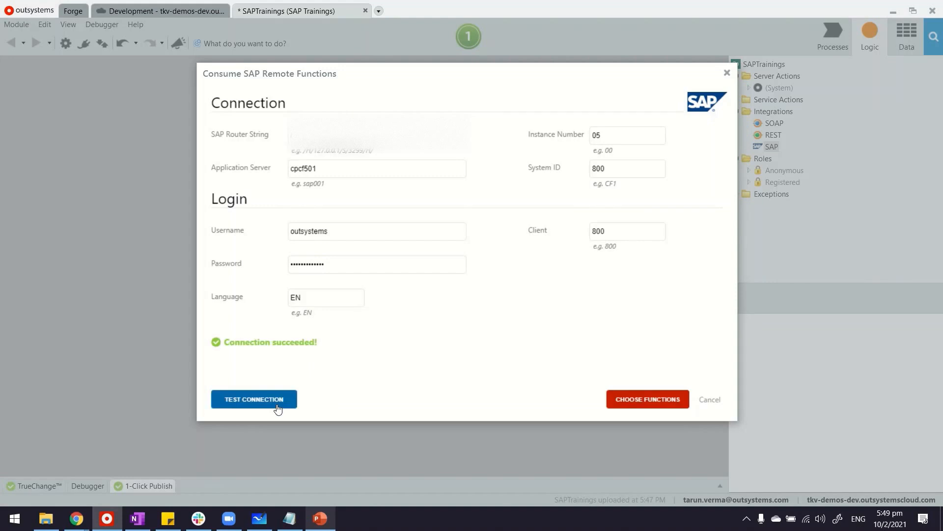
pyautogui.click(647, 399)
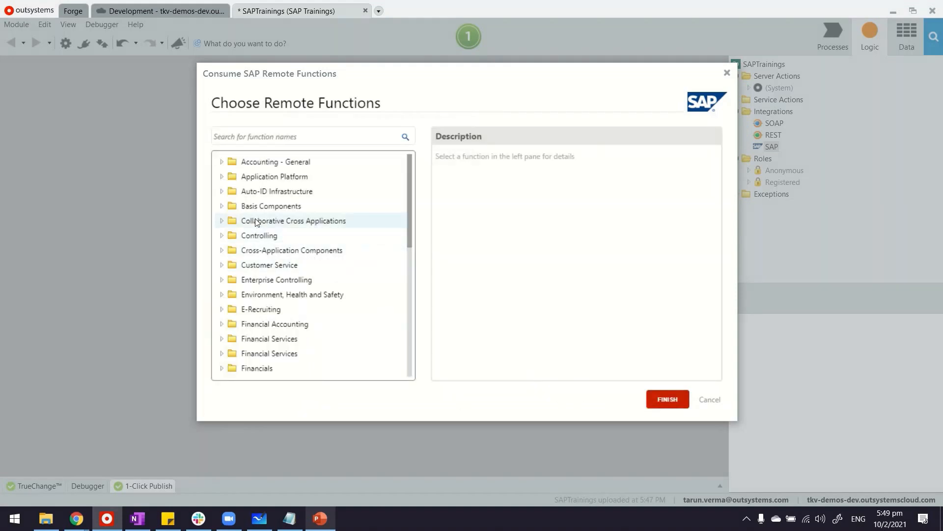
# - Search 'tra', select LSO_TRAININGCATALOG_GET_C and finish importing it into the module
pyautogui.scroll(-3)
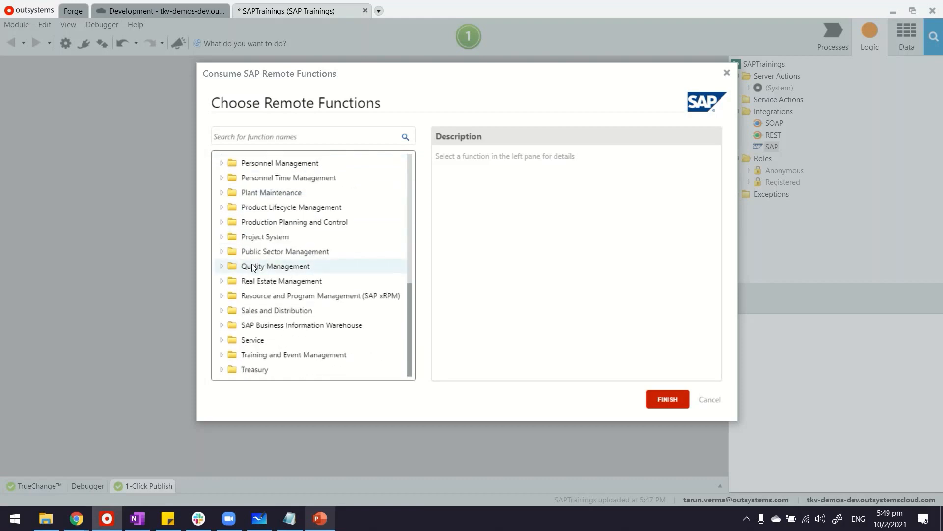
pyautogui.write('training')
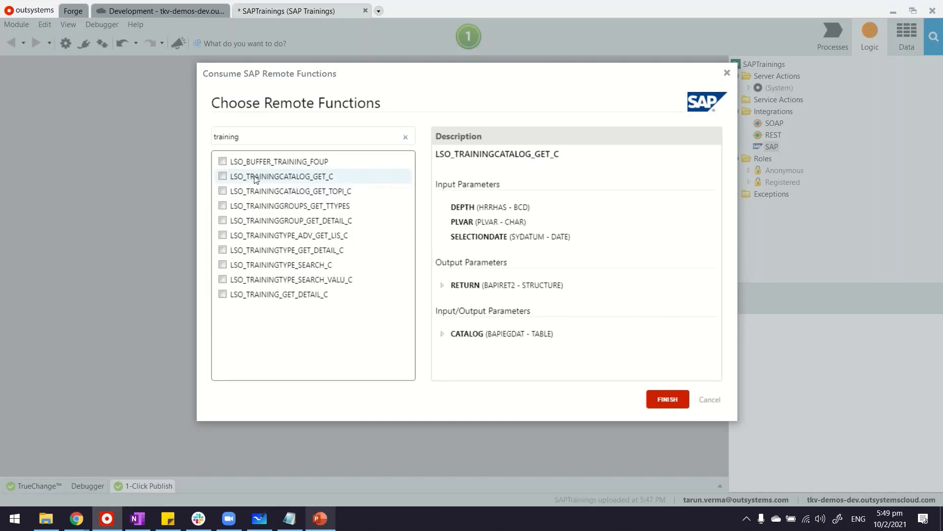
pyautogui.click(222, 176)
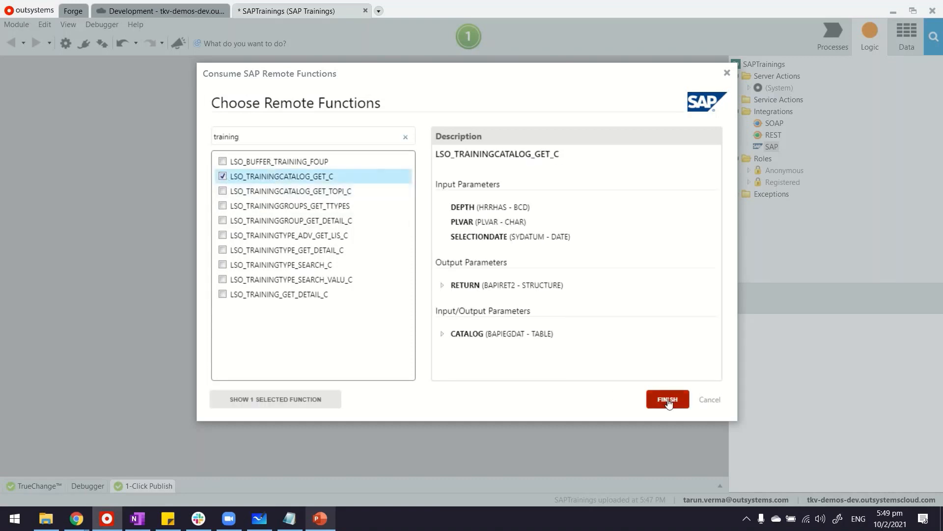
pyautogui.click(668, 399)
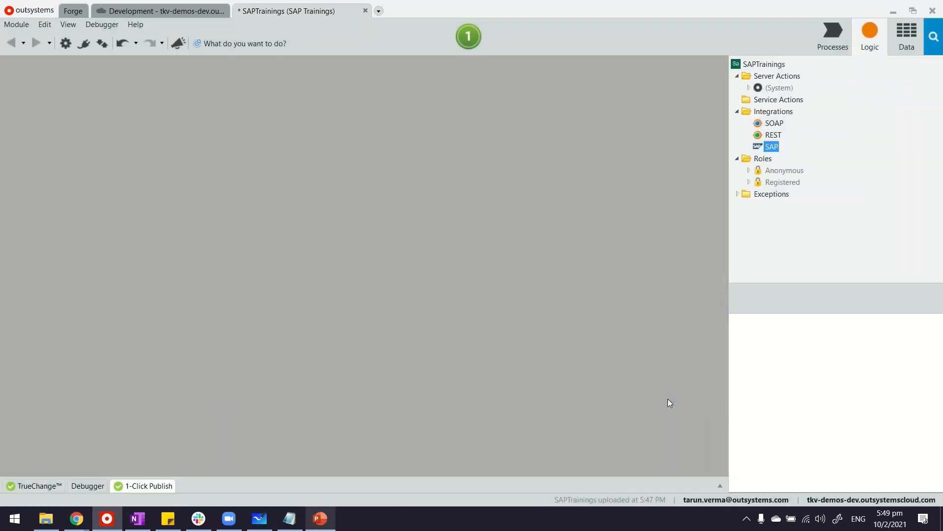
# - Create a server action GetTrainingsFromSAP with a local variable named Courses
pyautogui.click(751, 147)
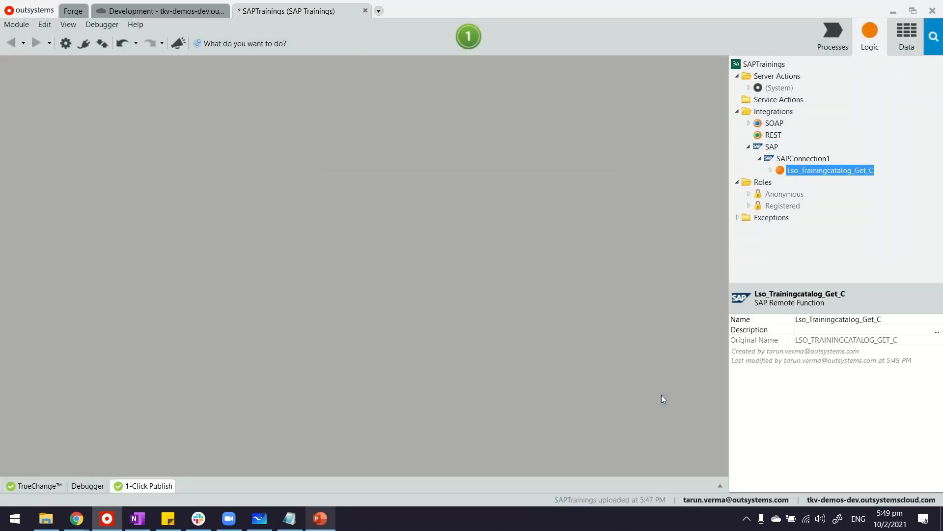
pyautogui.moveTo(768, 254)
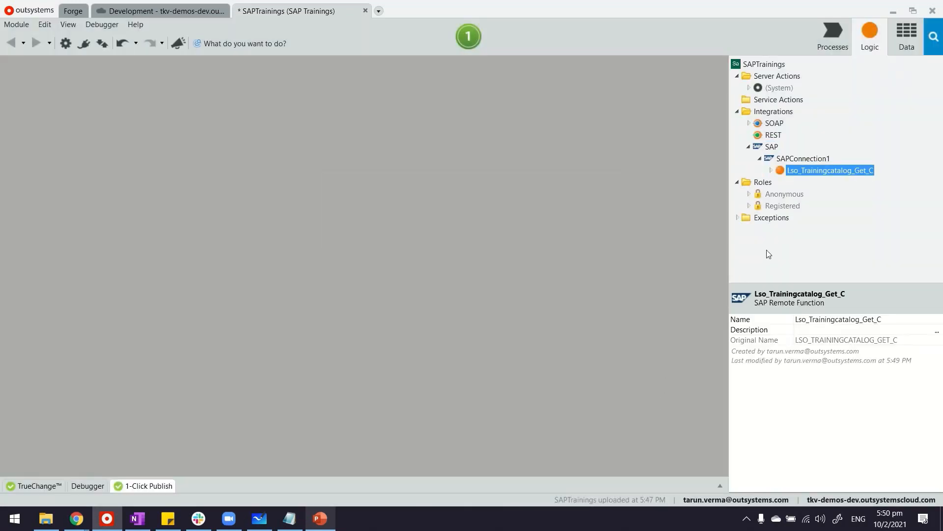
pyautogui.click(802, 158)
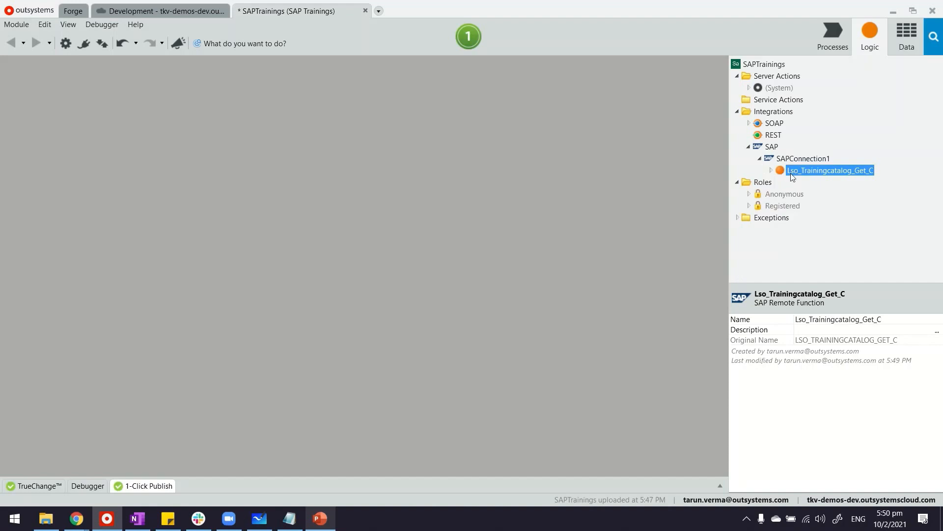
pyautogui.rightClick(777, 76)
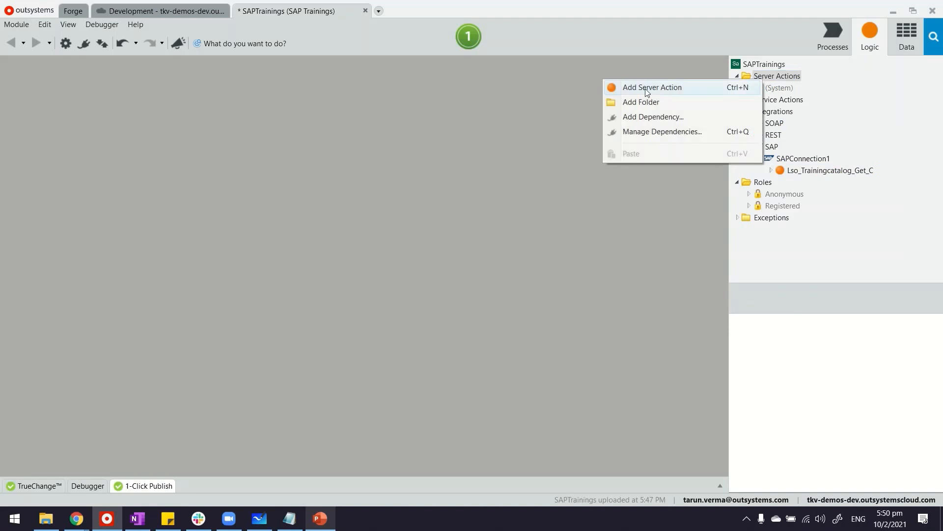
pyautogui.click(652, 86)
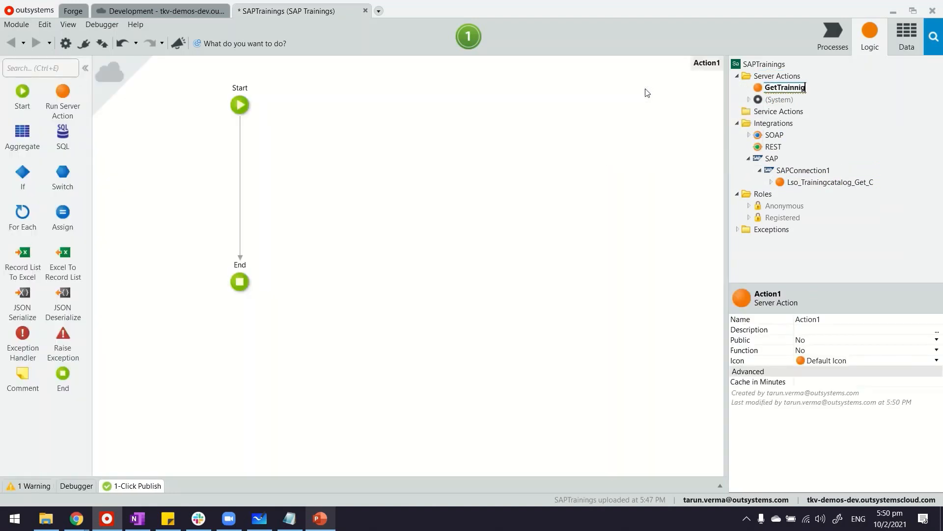
pyautogui.write('GetTrainingsFromSAP')
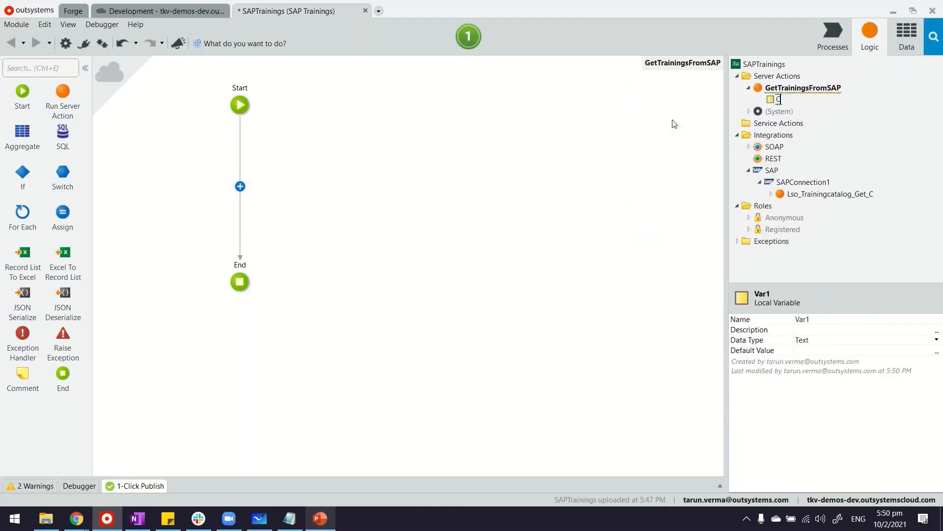
pyautogui.write('Courses')
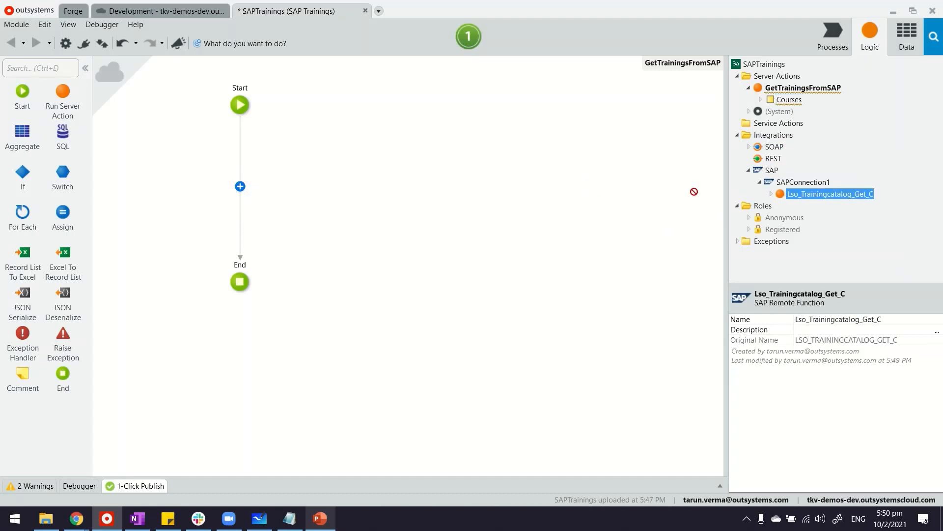
# - Call the SAP function after Start and loop over Lso_Trainingcatalog_Get_C.Catalog_Out with a For Each
pyautogui.moveTo(829, 194); pyautogui.dragTo(240, 153)
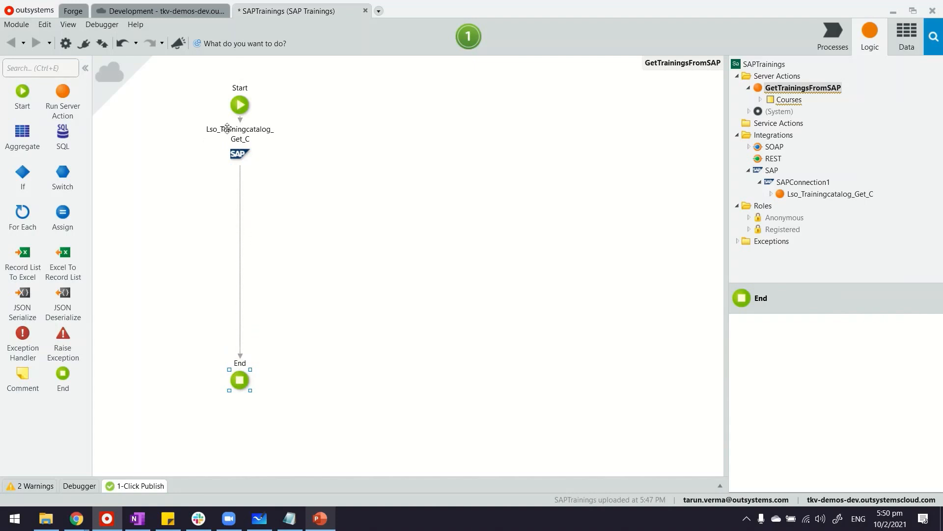
pyautogui.moveTo(236, 151)
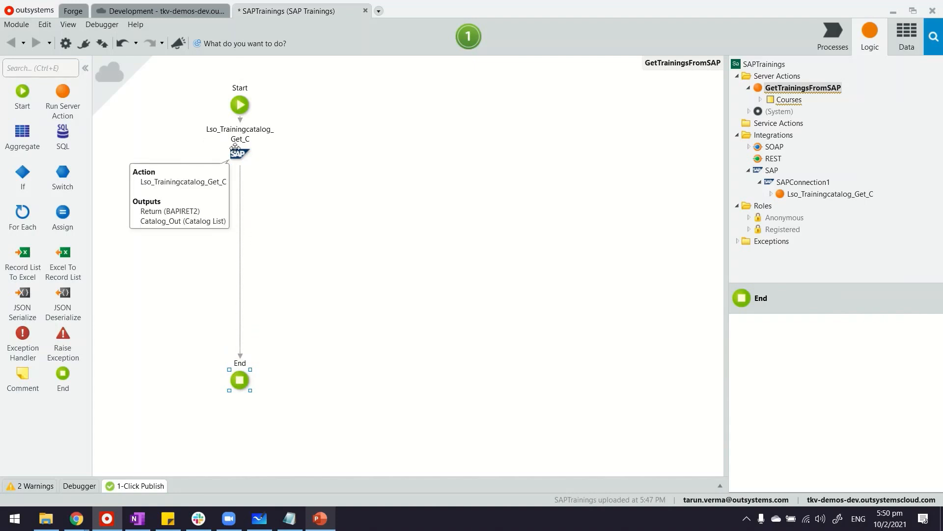
pyautogui.moveTo(237, 197)
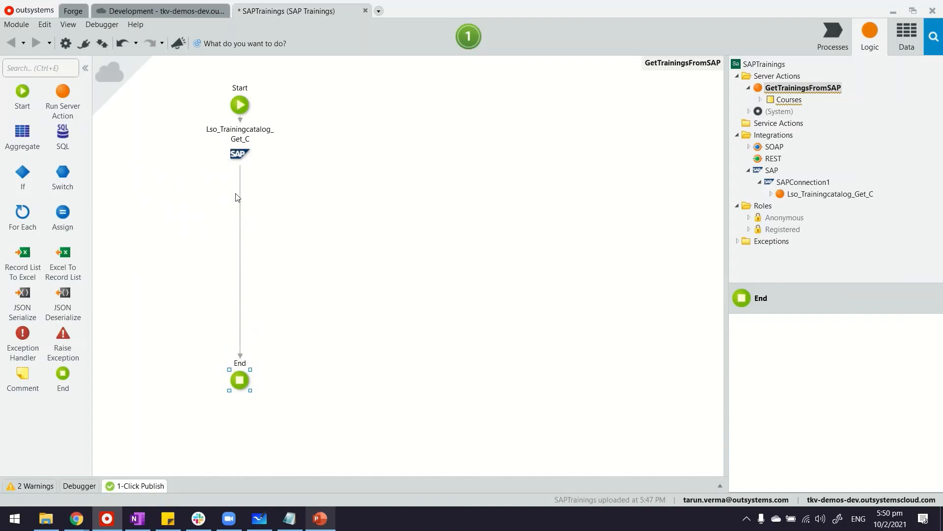
pyautogui.moveTo(22, 210); pyautogui.dragTo(224, 229)
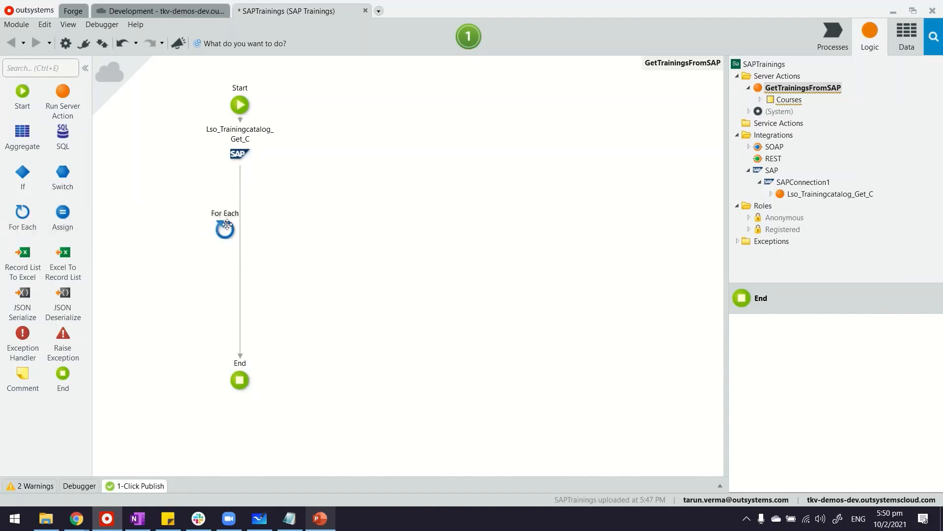
pyautogui.click(238, 230)
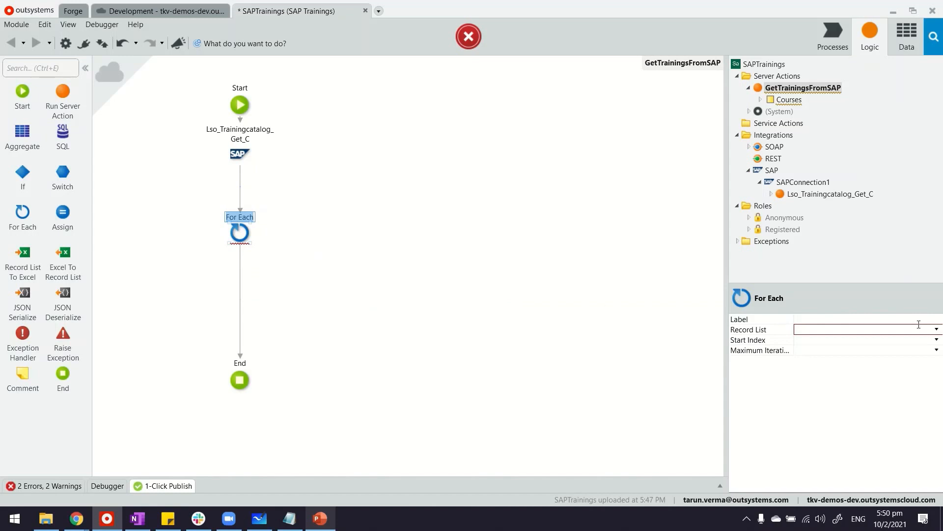
pyautogui.write('Lso_Trainingcatalog_Get_C.Catalog_Out')
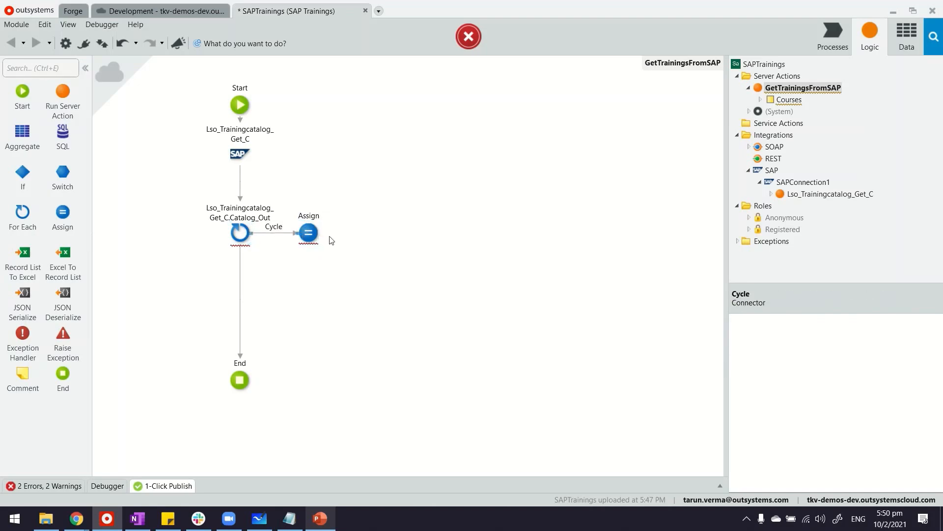
# - Assign Courses.CourseName from the current catalog record's Egstx field via the expression editor
pyautogui.click(307, 232)
pyautogui.write('Courses')
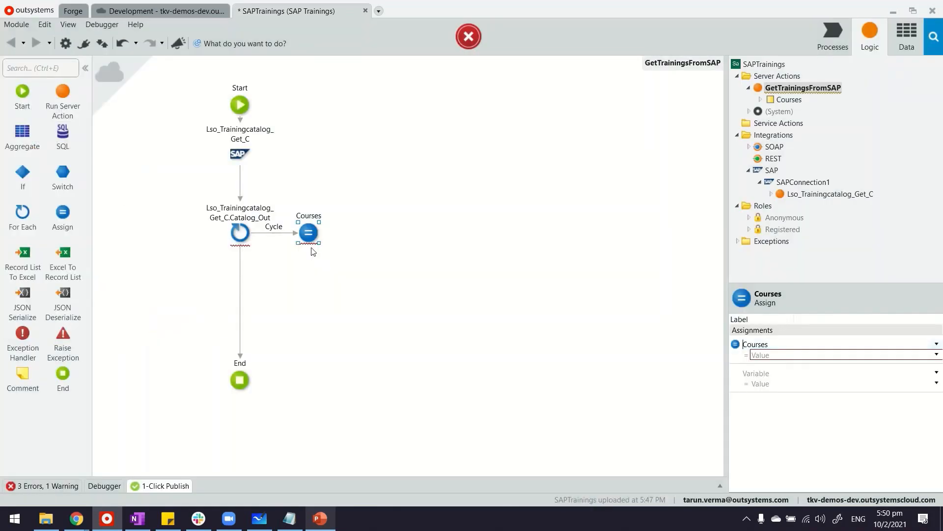
pyautogui.click(937, 355)
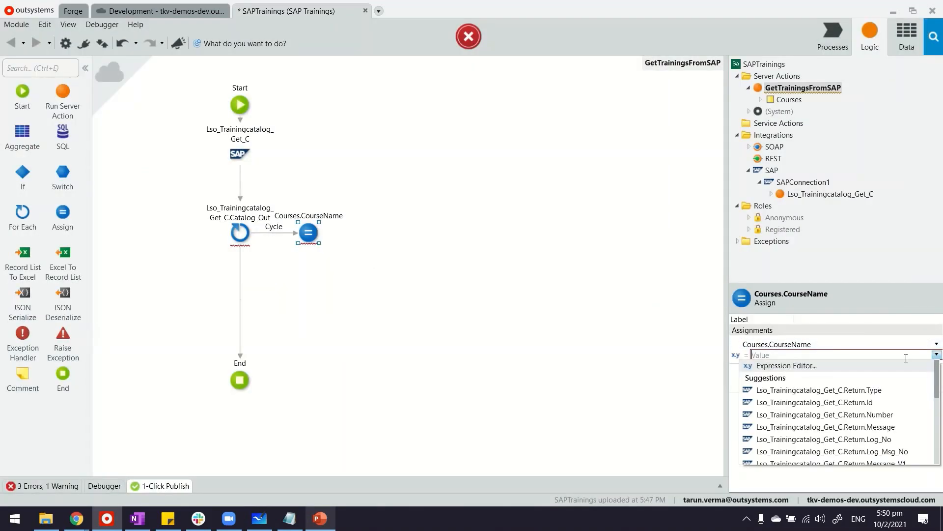
pyautogui.click(786, 366)
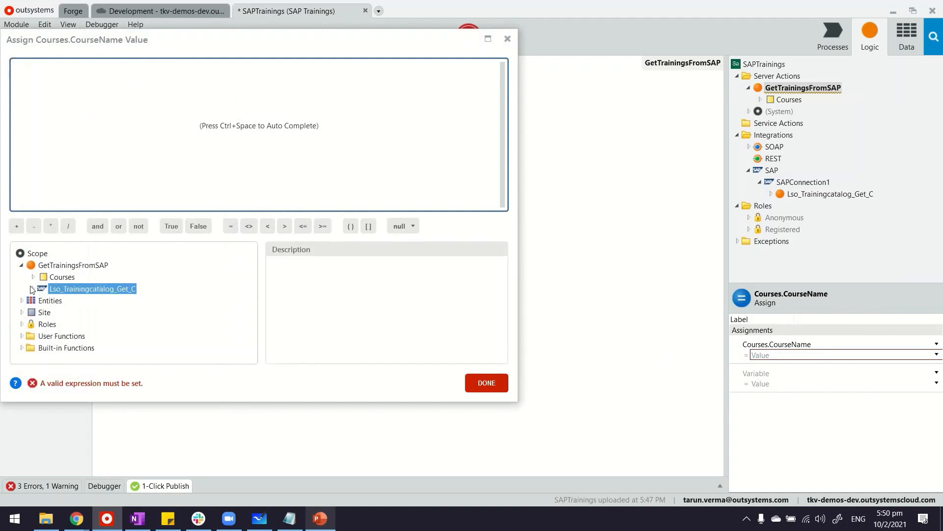
pyautogui.click(31, 289)
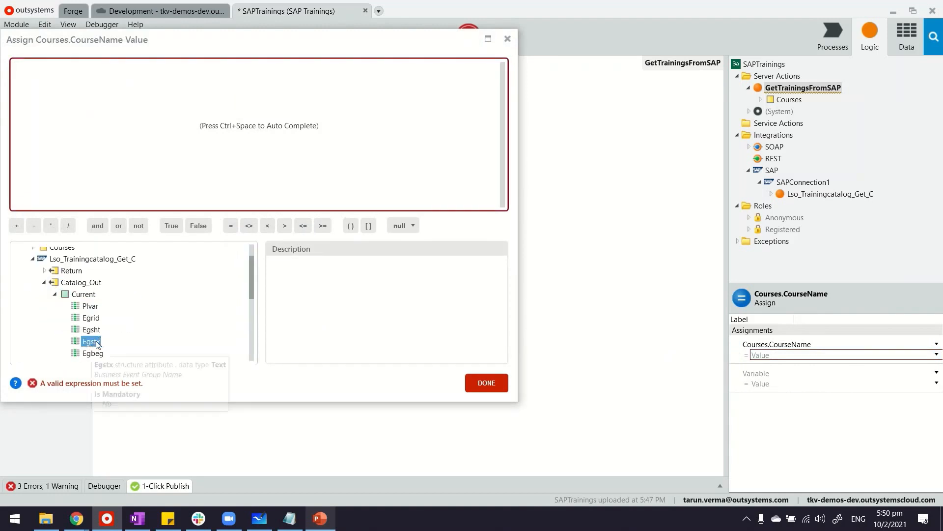
pyautogui.doubleClick(90, 341)
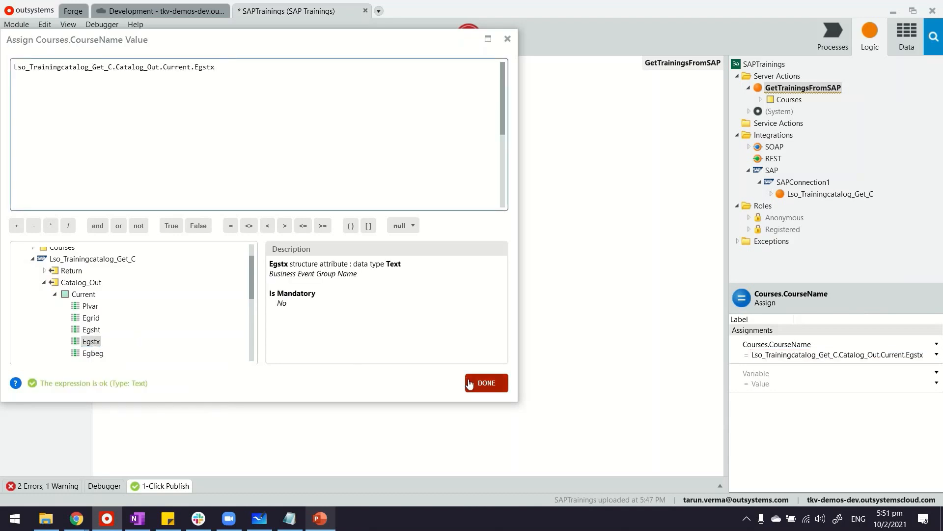
pyautogui.click(487, 382)
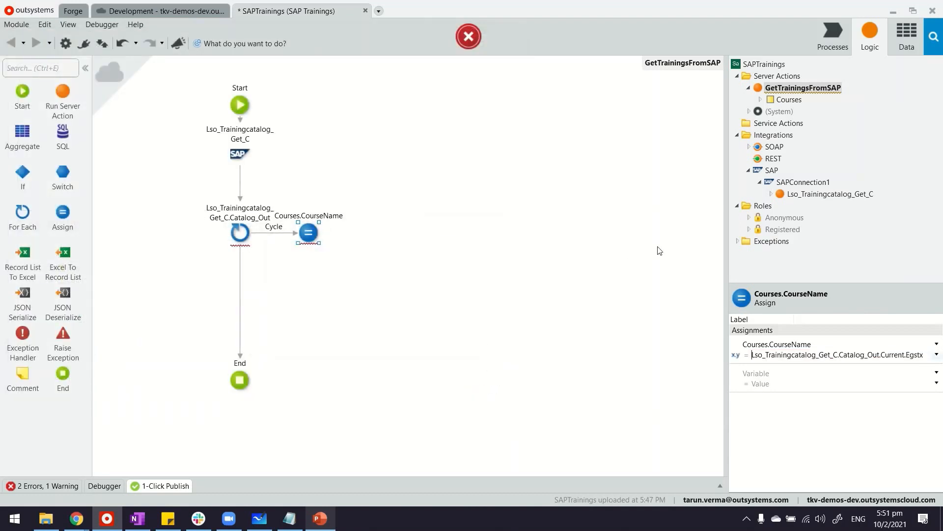
# - Add CreateCourses after the Assign with Courses as its source inside the loop
pyautogui.click(912, 33)
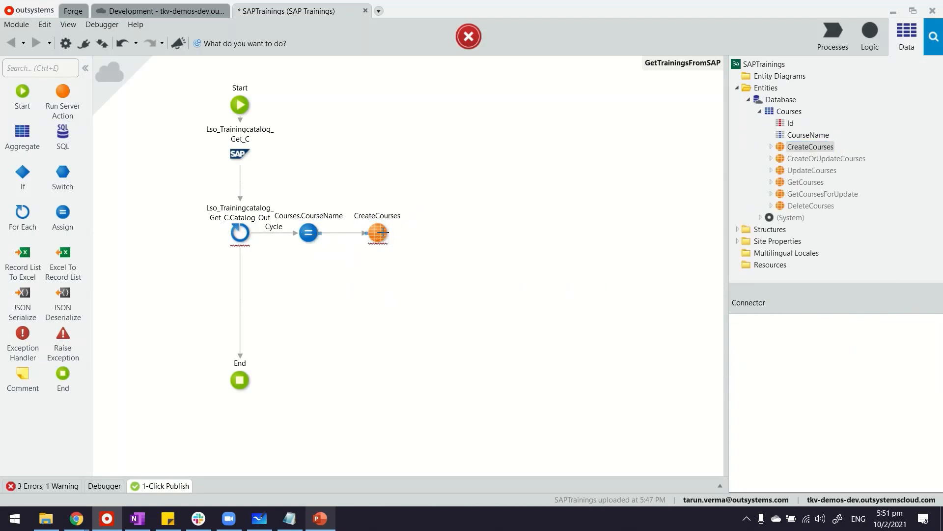
pyautogui.click(378, 233)
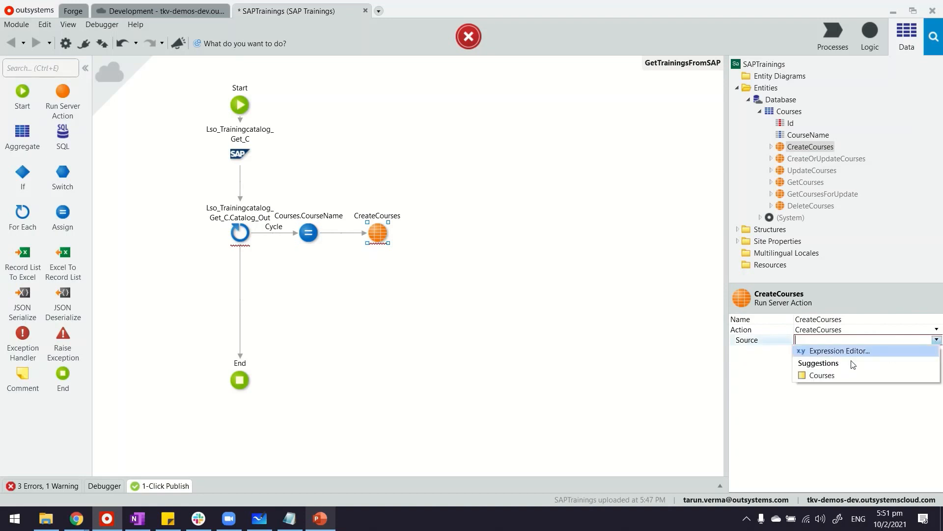
pyautogui.click(821, 375)
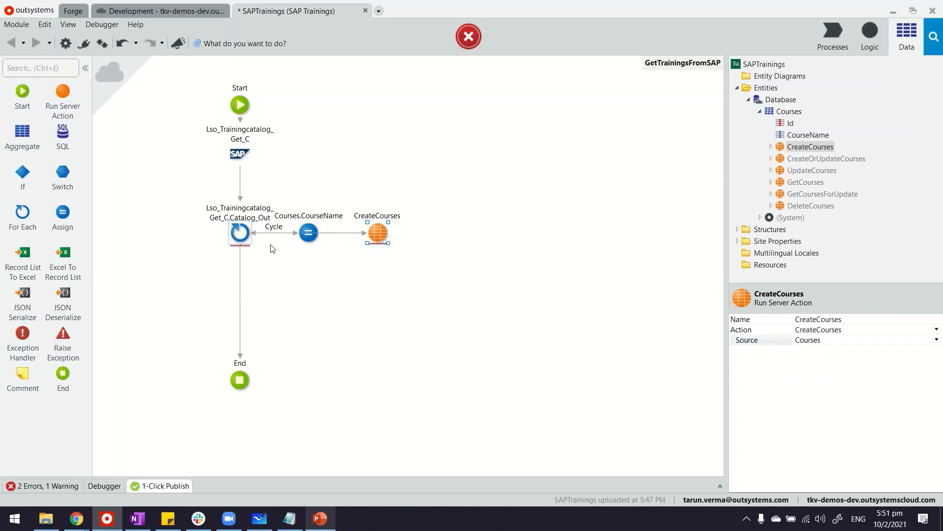
pyautogui.moveTo(376, 234); pyautogui.dragTo(348, 300)
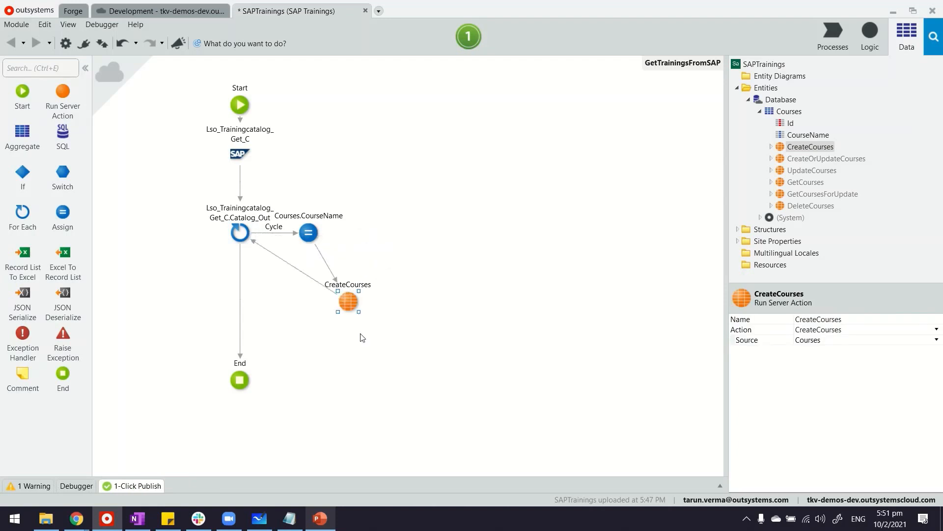
# - Set the Courses entity's Public property to Yes
pyautogui.click(765, 87)
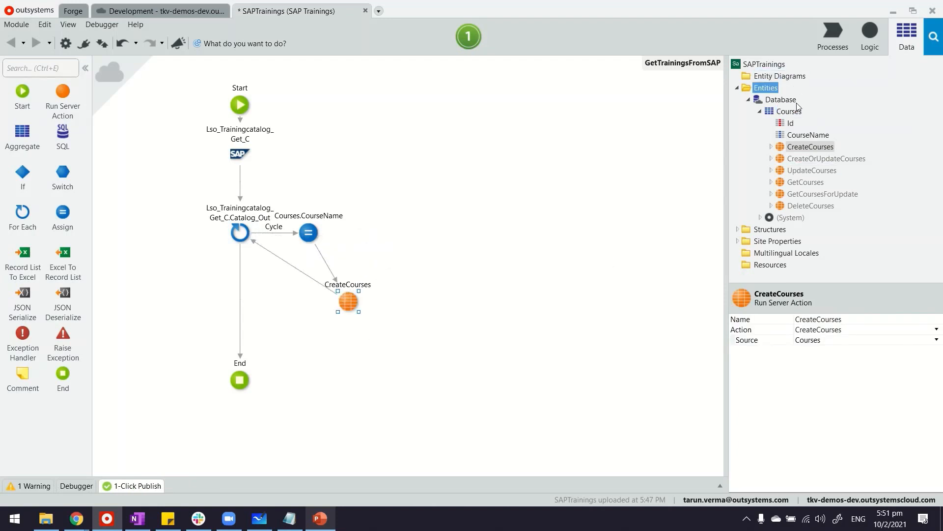
pyautogui.click(788, 111)
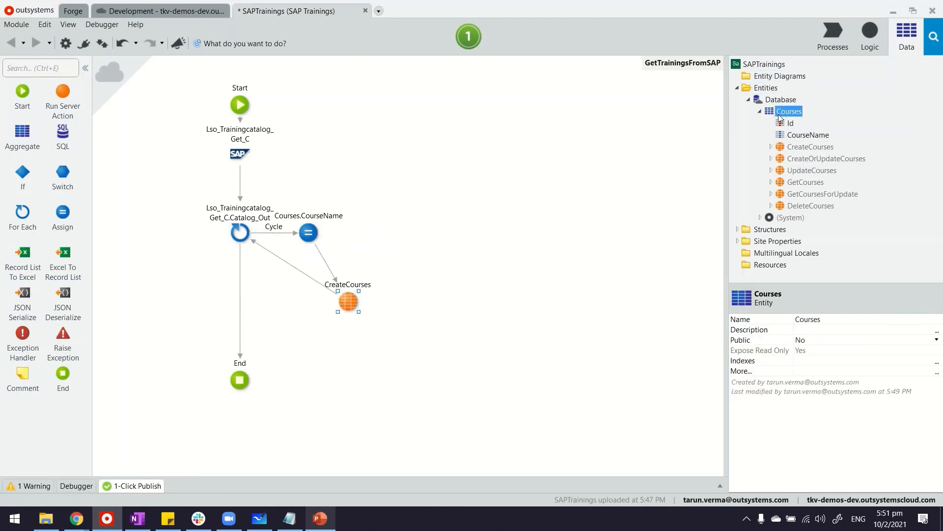
pyautogui.click(937, 339)
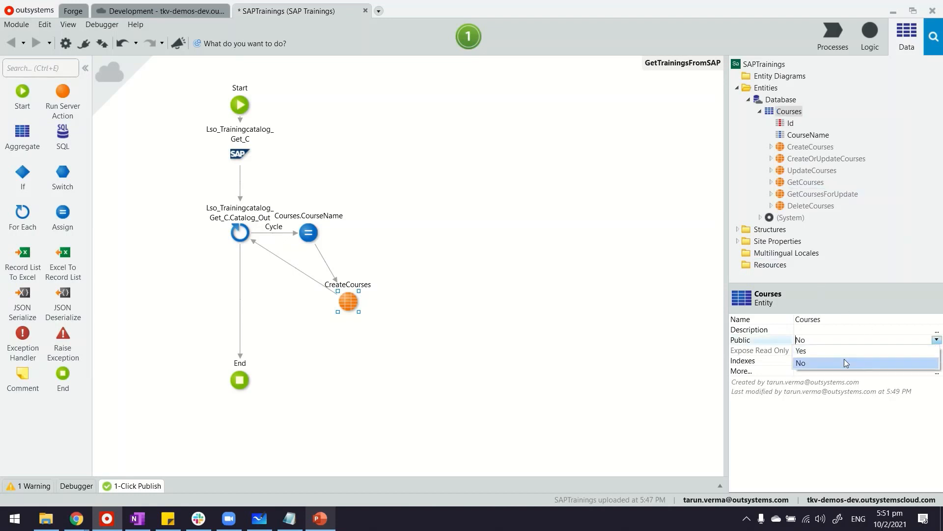
pyautogui.click(801, 350)
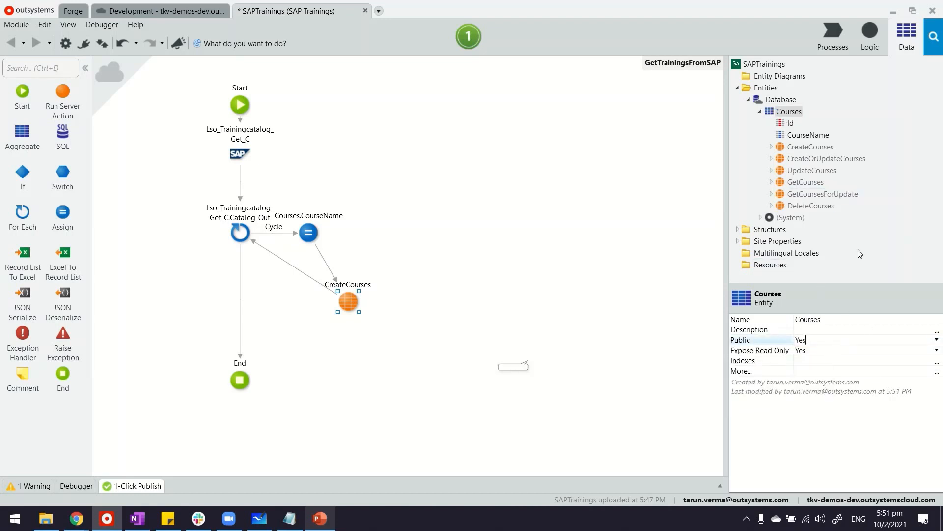
pyautogui.moveTo(829, 35)
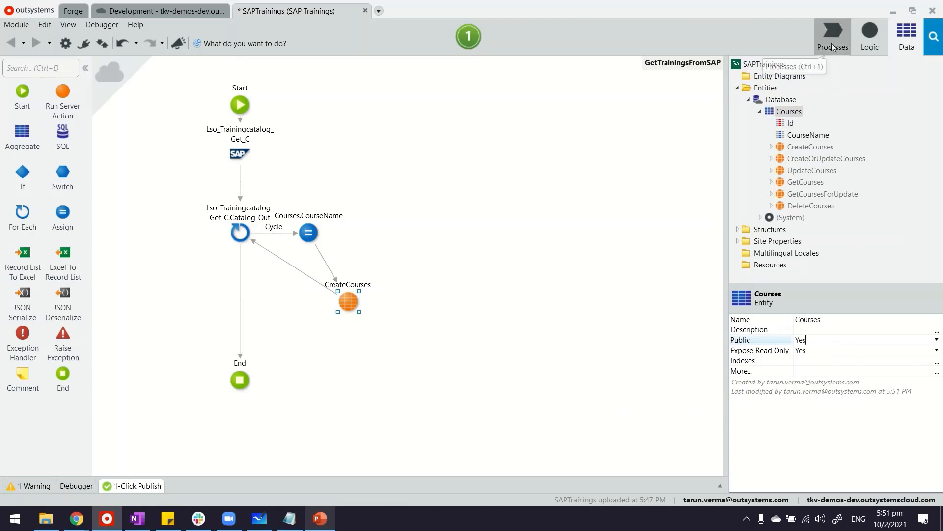
# - Add a timer running GetTrainingsFromSAP, scheduled for When Published
pyautogui.click(833, 32)
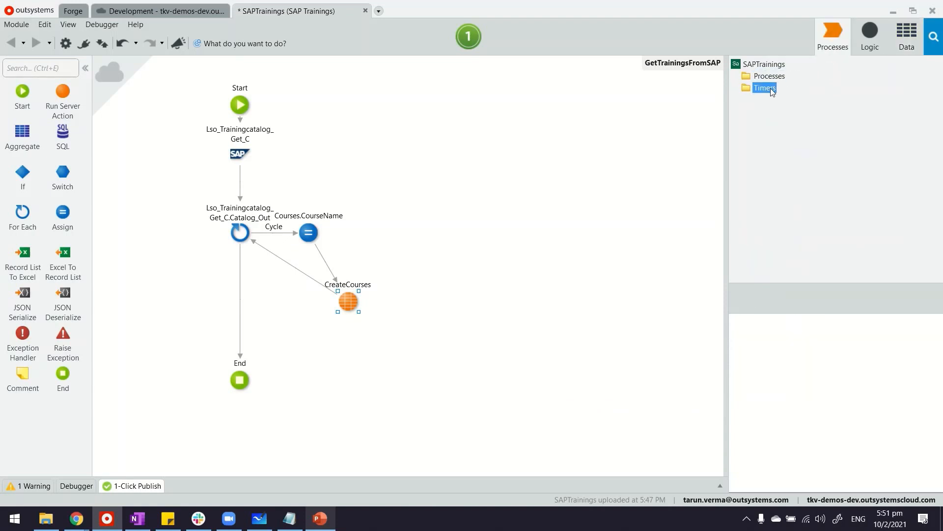
pyautogui.rightClick(765, 88)
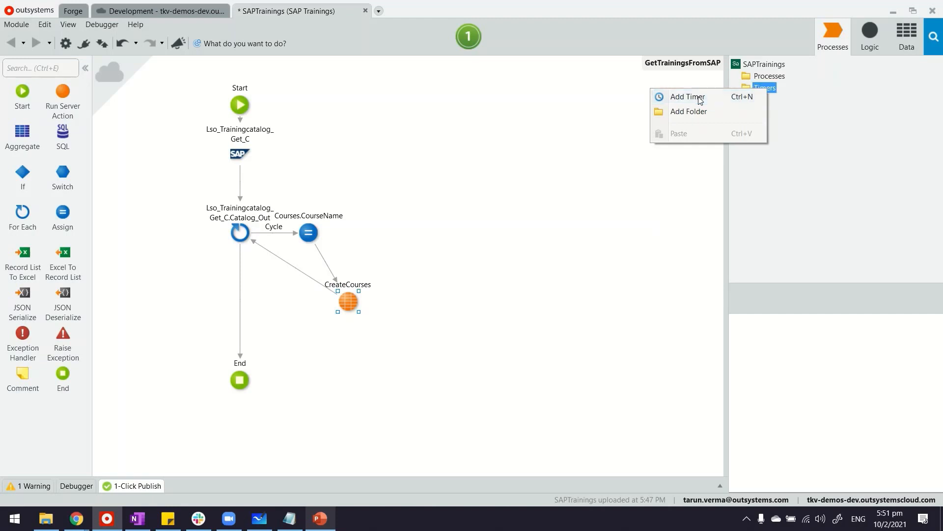
pyautogui.click(688, 97)
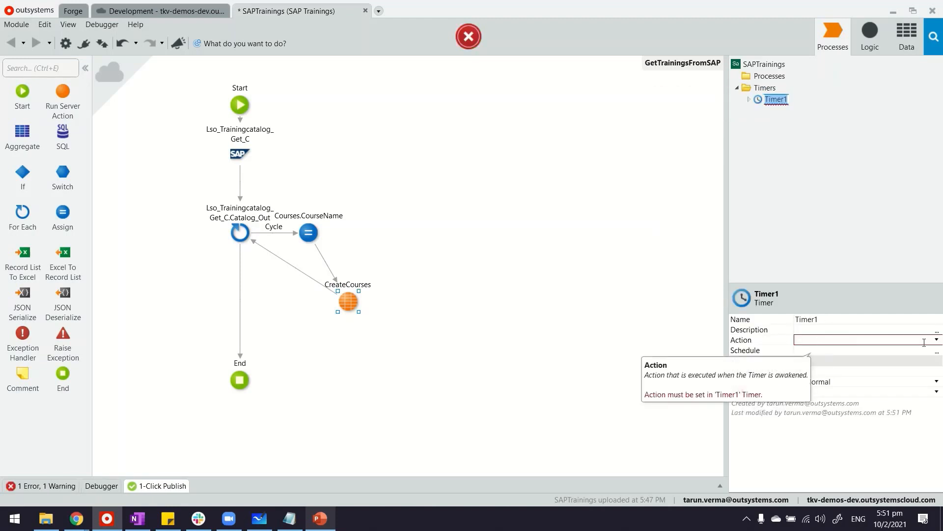
pyautogui.click(937, 339)
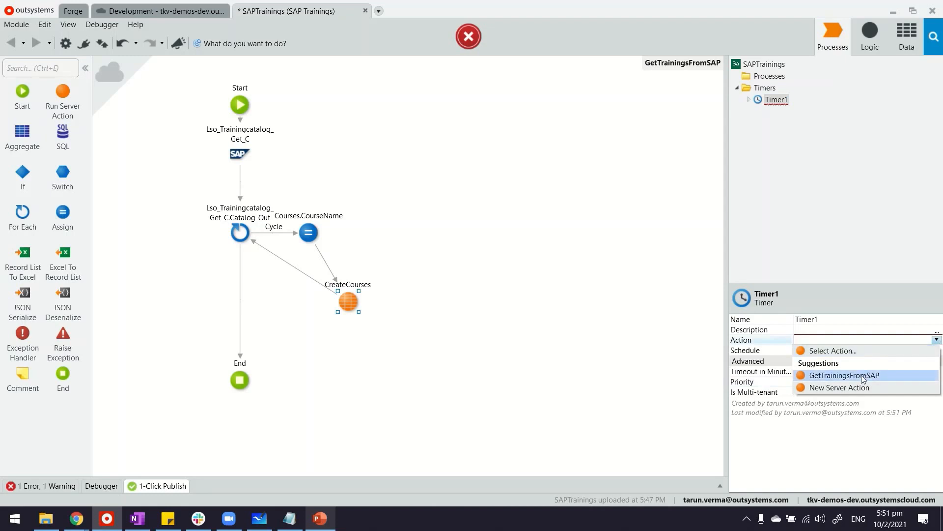
pyautogui.click(850, 376)
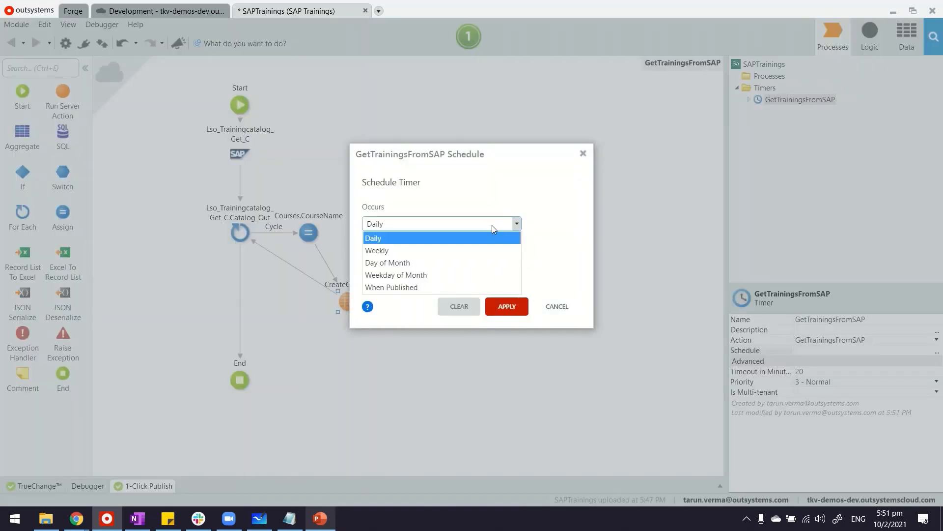
pyautogui.click(391, 287)
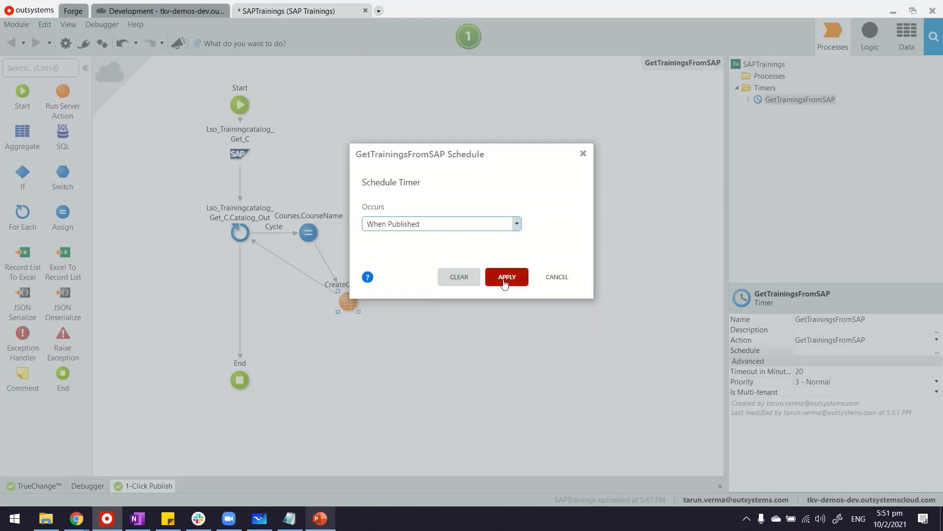
pyautogui.click(507, 278)
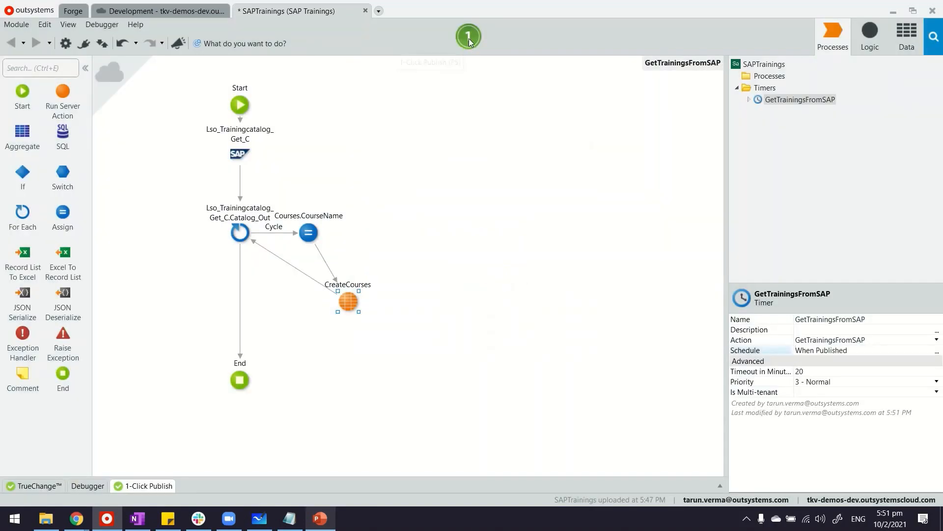
# - Publish the SAPTrainings module with 1-Click Publish until it reports Done
pyautogui.click(467, 35)
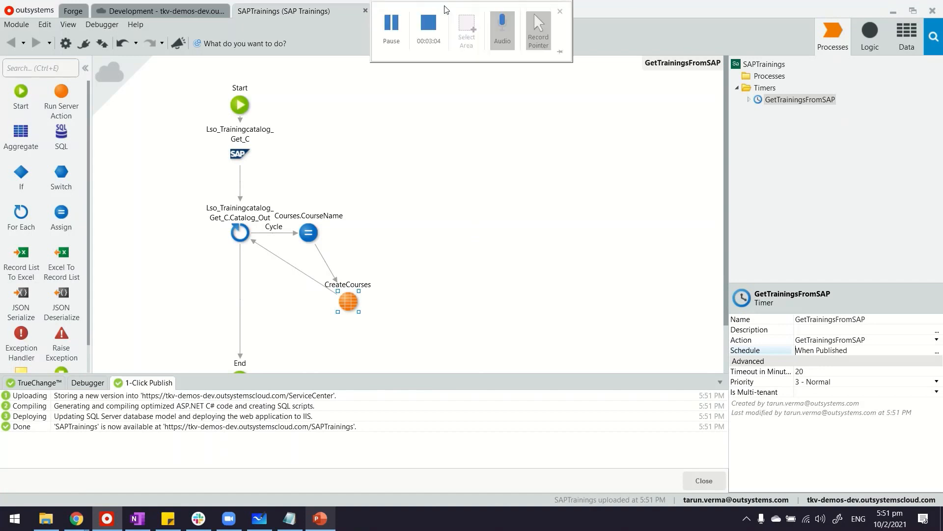
pyautogui.click(559, 10)
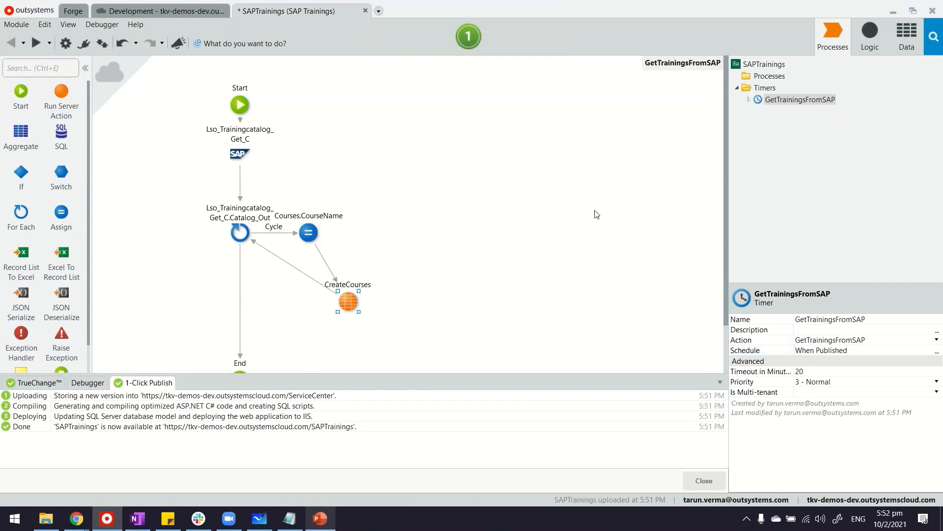
# - View the Courses entity's data, listing the 26 imported SAP course names
pyautogui.click(907, 30)
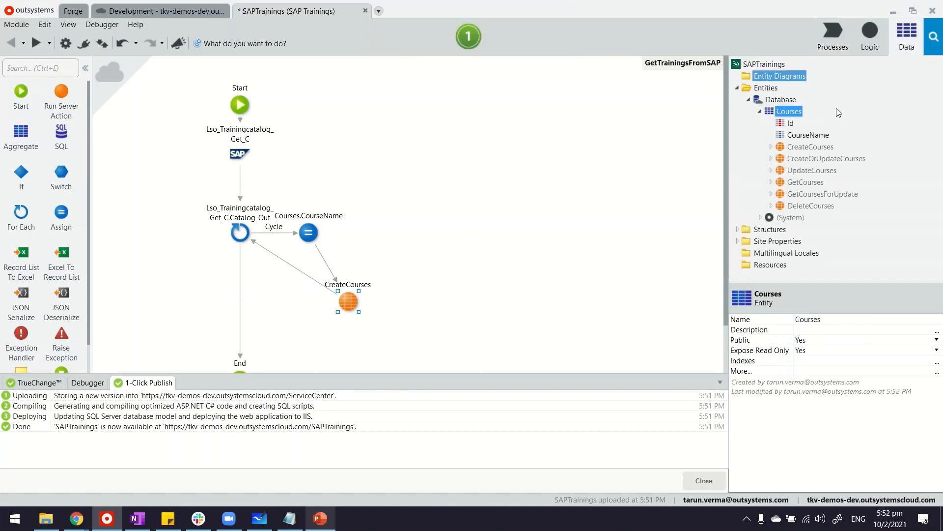
pyautogui.rightClick(788, 111)
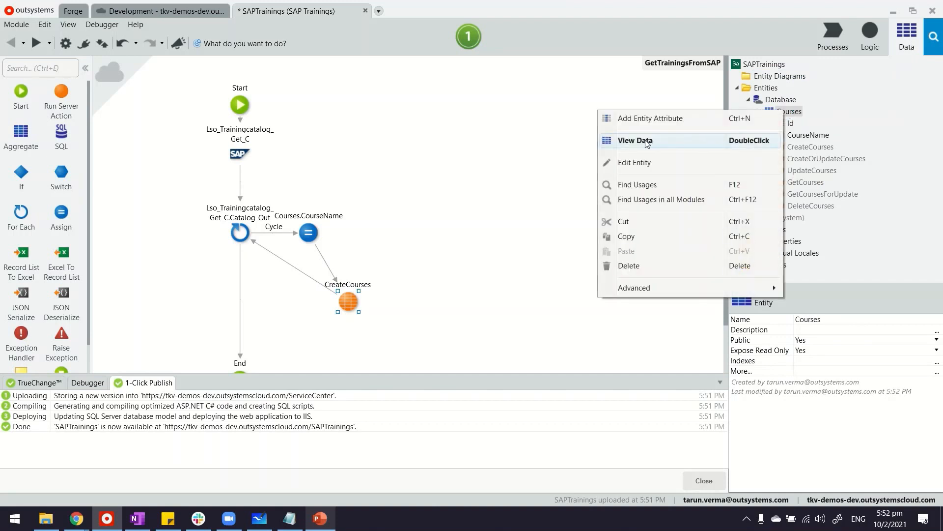
pyautogui.click(635, 141)
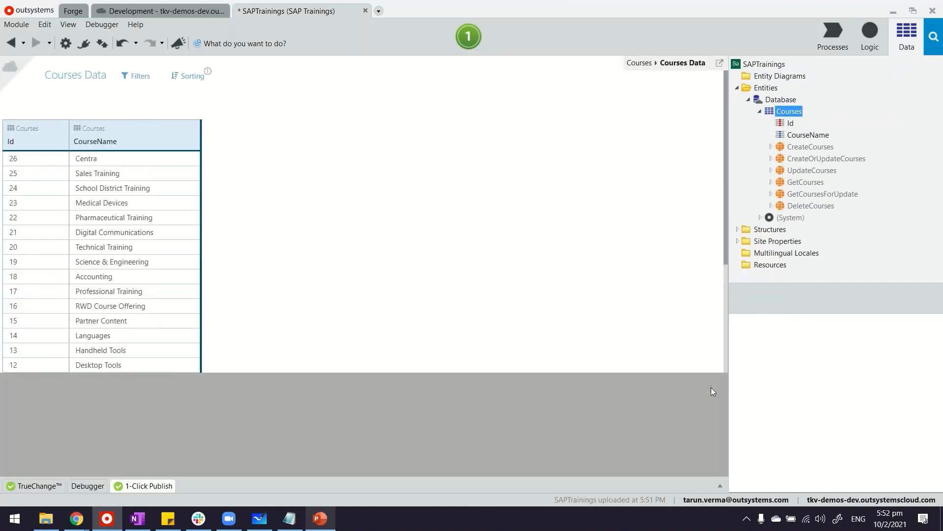
pyautogui.scroll(-3)
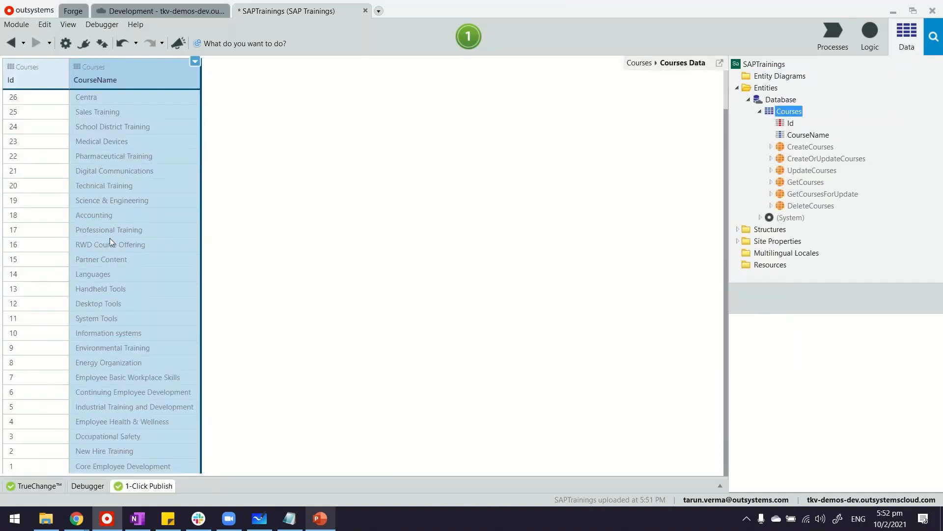